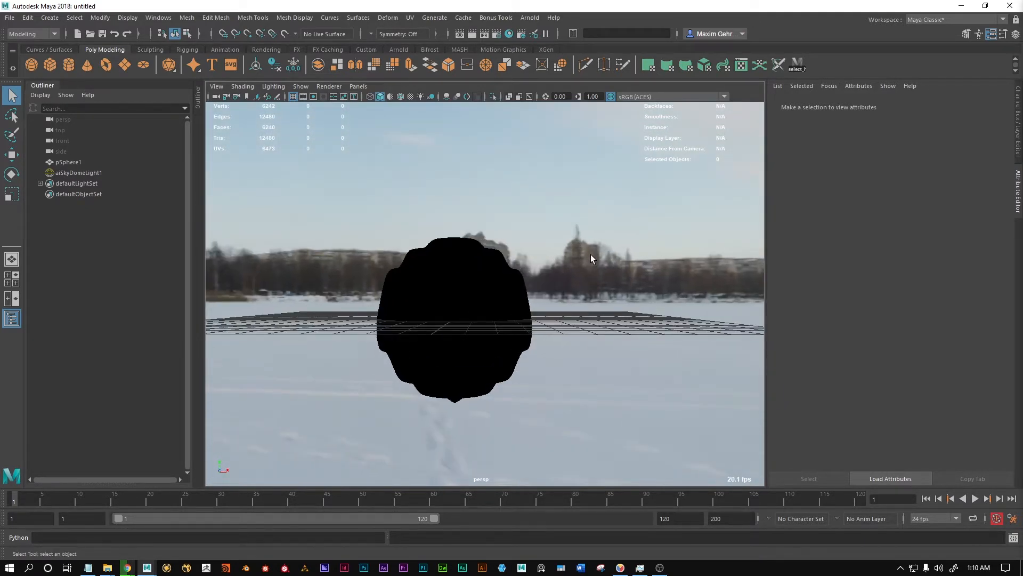
# Select pSphere1 in the Outliner and frame it with its shape attributes shown.
pyautogui.click(530, 17)
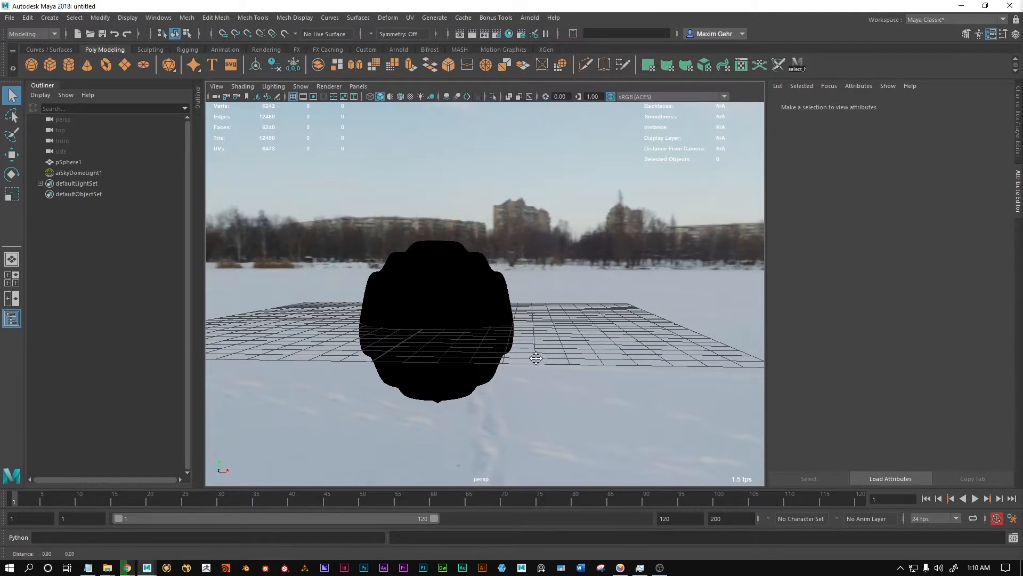
pyautogui.click(78, 172)
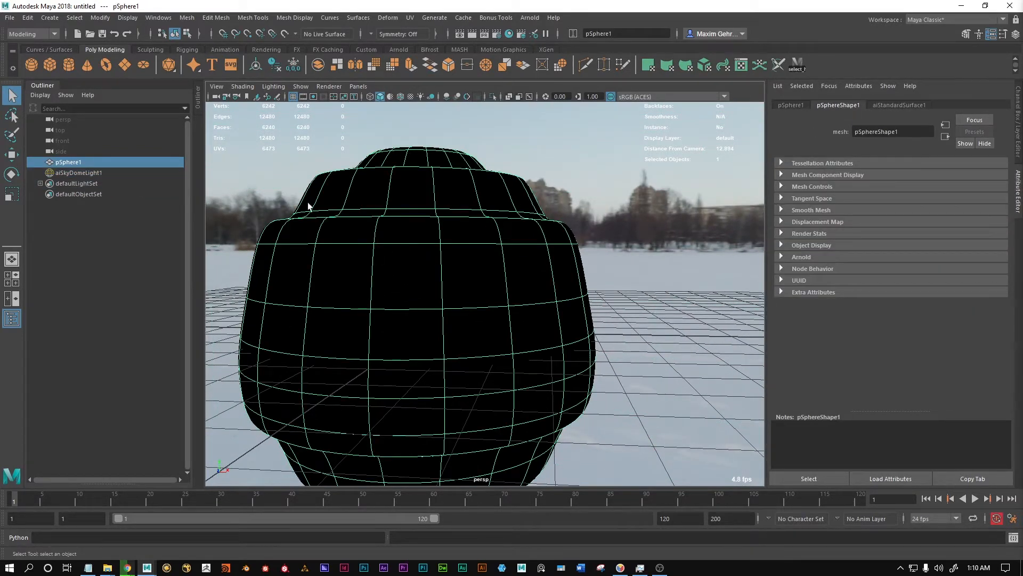
# Show the aiStandardSurface1 metallic material settings, then bring up the Arnold menu.
pyautogui.click(899, 105)
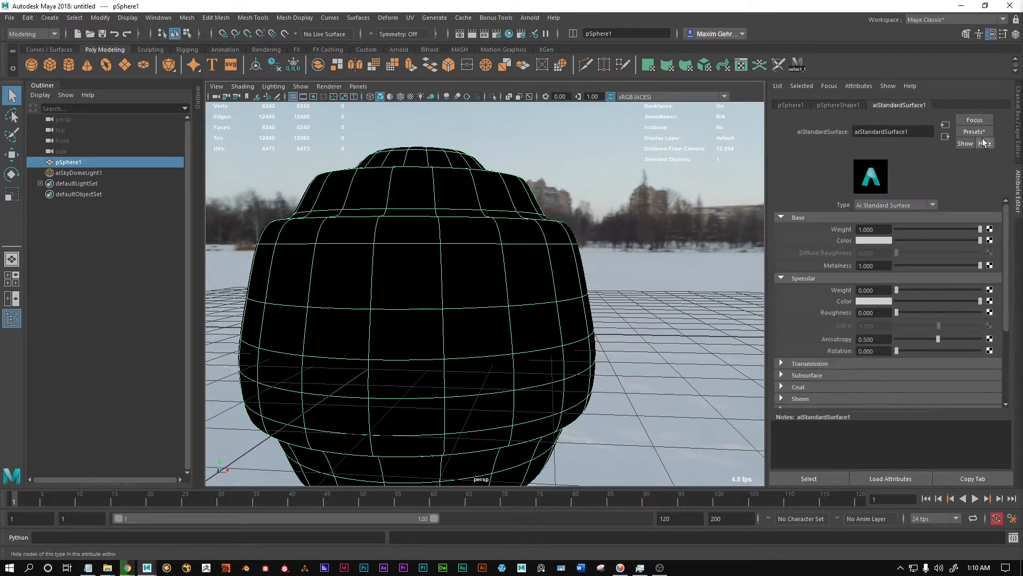
pyautogui.click(974, 131)
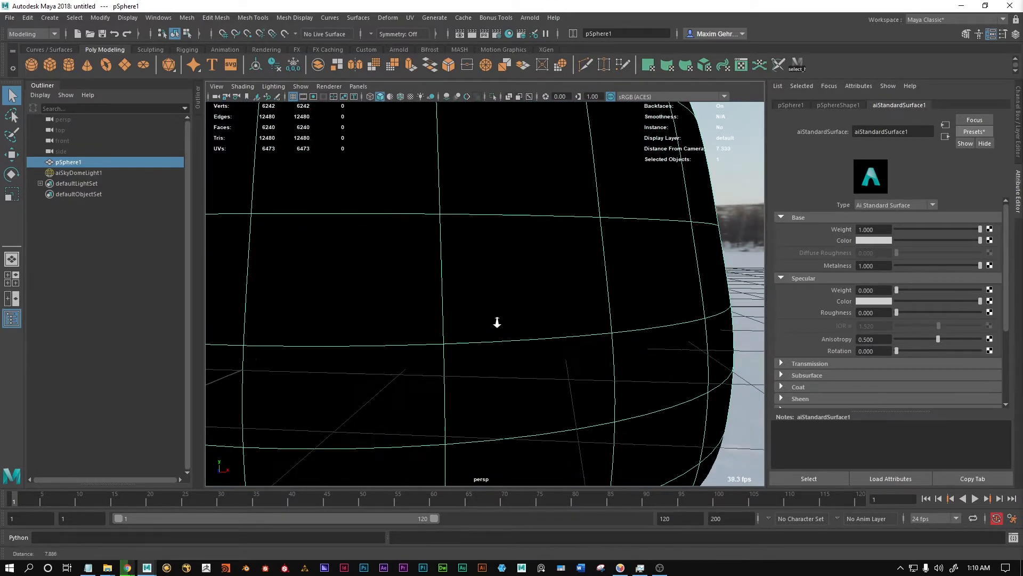
pyautogui.click(530, 19)
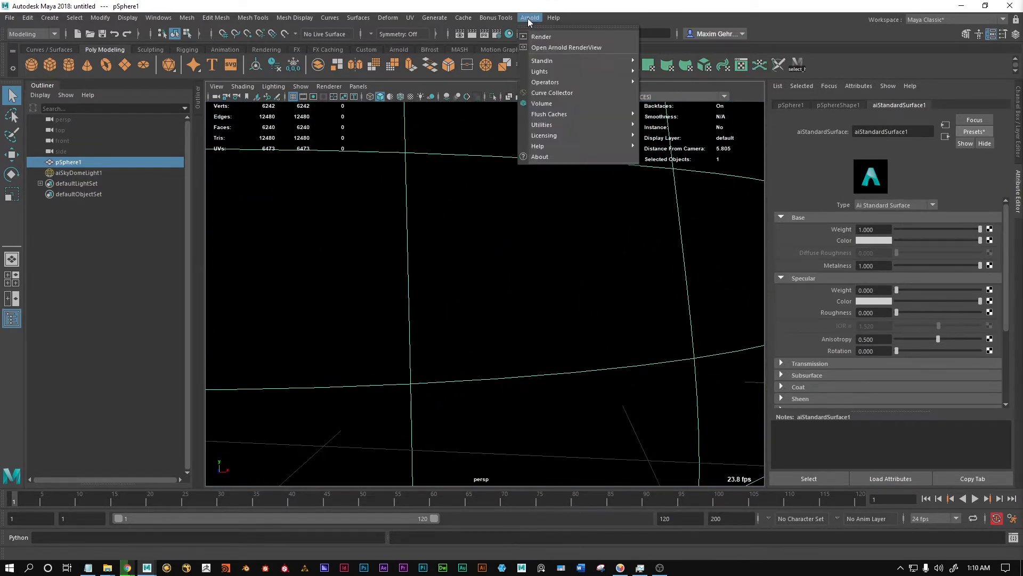
# Render the perspective camera in Arnold RenderView and select aiSkyDomeLight1 for editing.
pyautogui.click(566, 47)
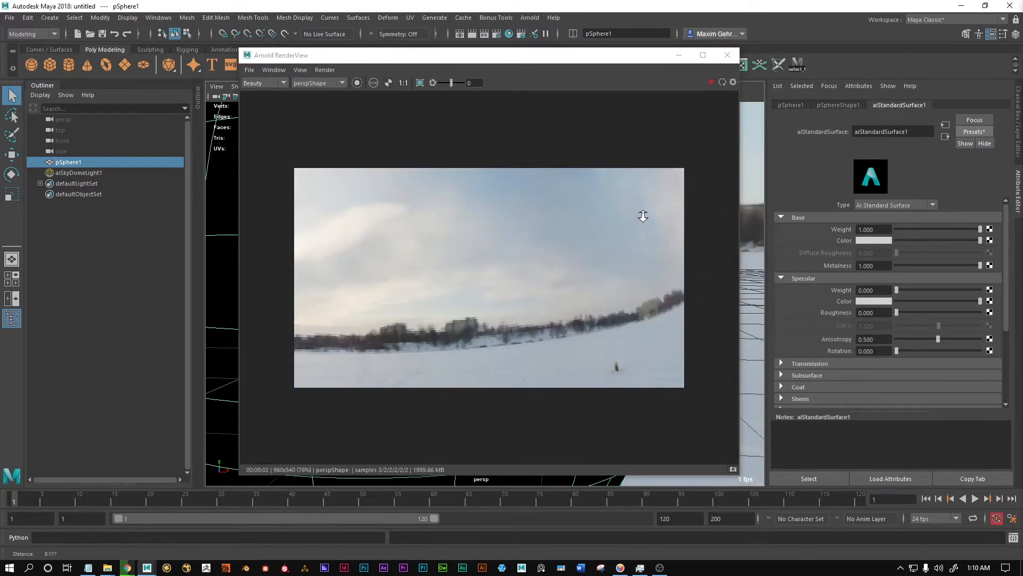
pyautogui.moveTo(694, 98)
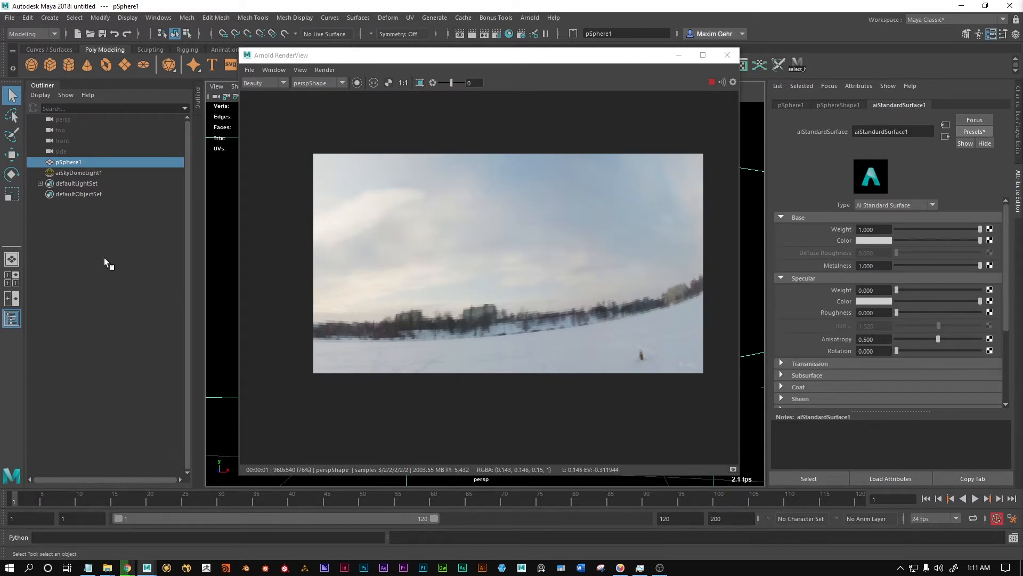
pyautogui.click(78, 173)
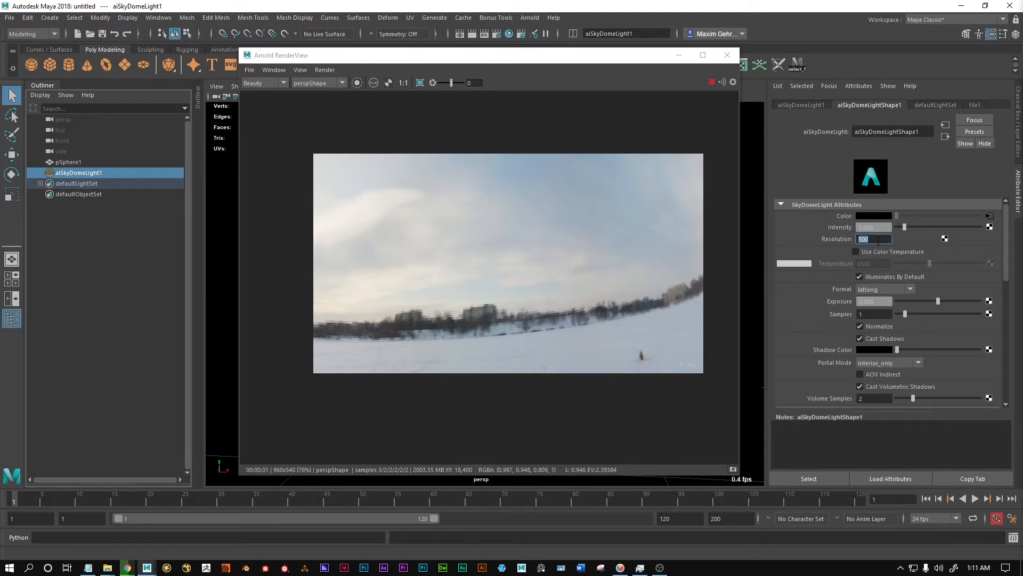
# Set the aiSkyDomeLight Resolution to 1000 for a sharper reflection.
pyautogui.write('1000')
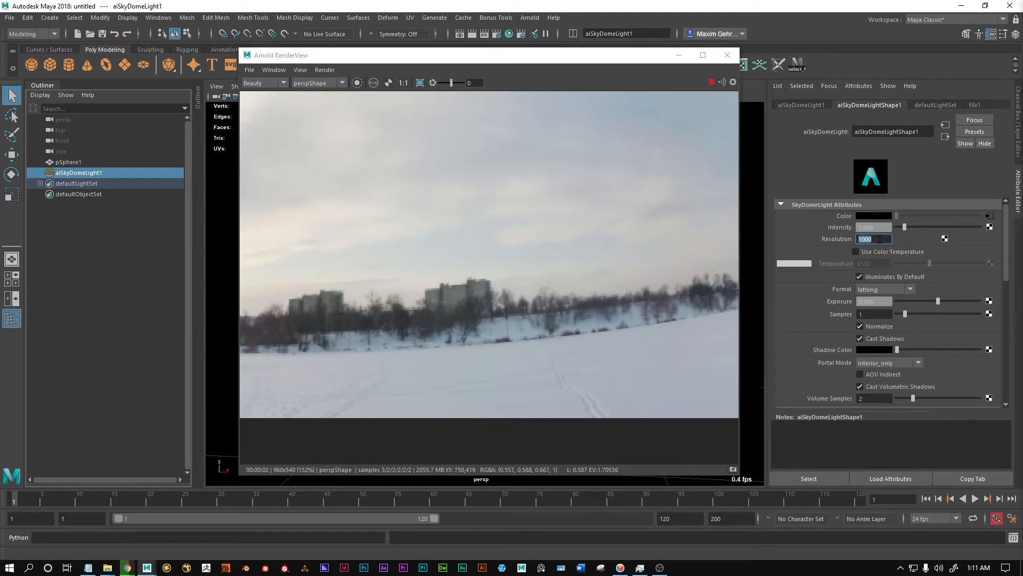
pyautogui.moveTo(640, 340)
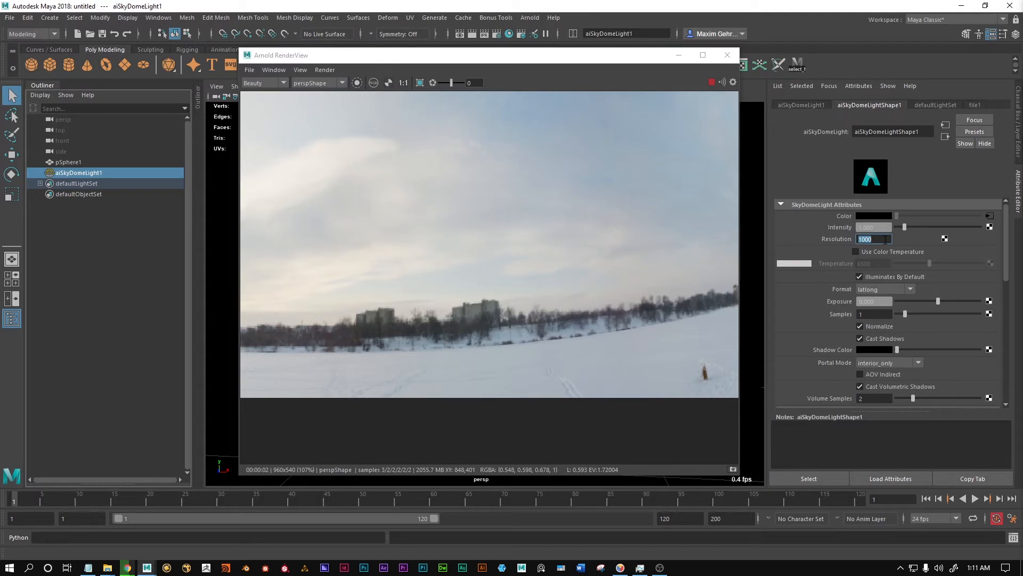
# Raise the aiSkyDomeLight Resolution to 4000, then stop the RenderView render.
pyautogui.write('4000')
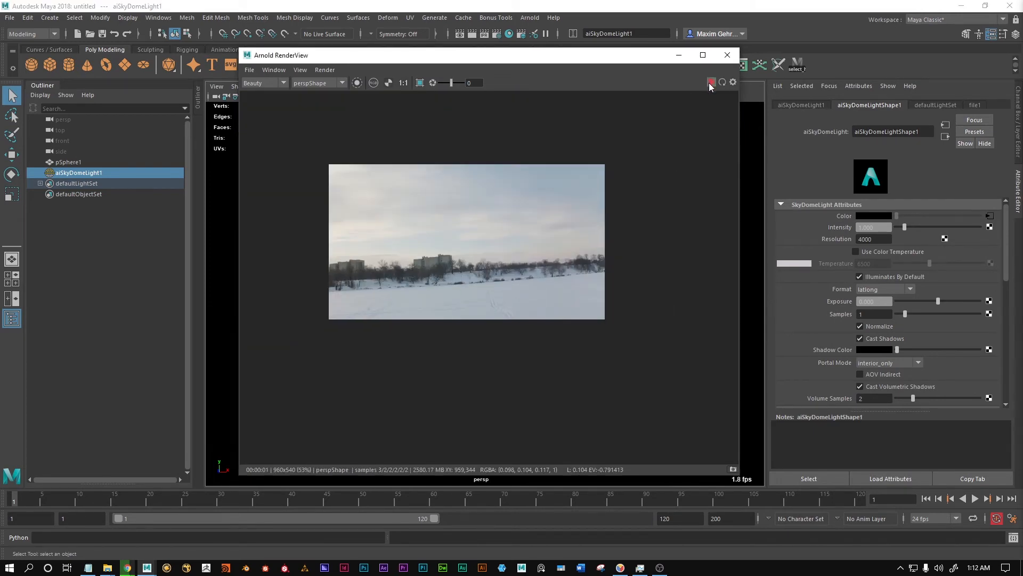
pyautogui.click(727, 54)
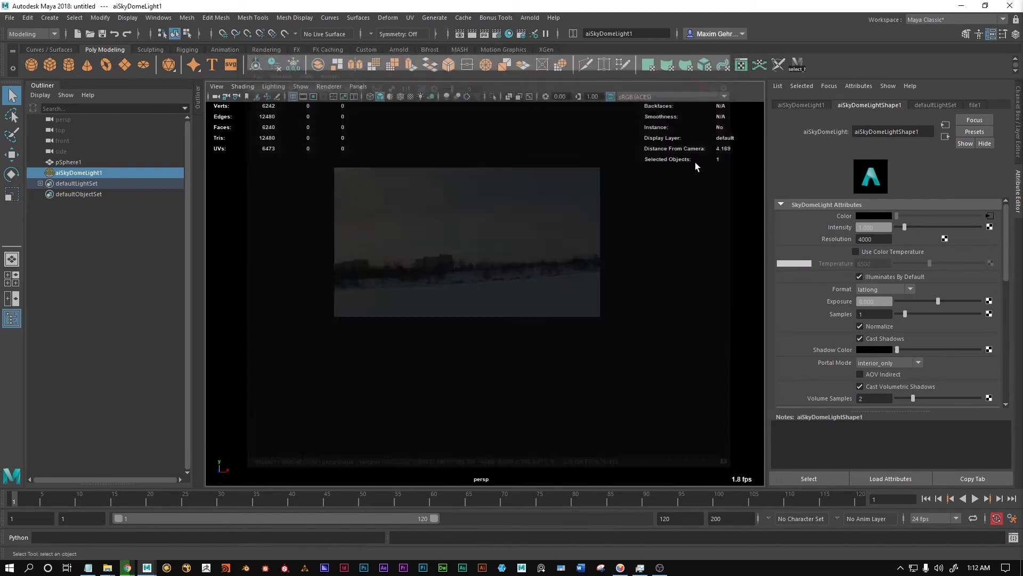